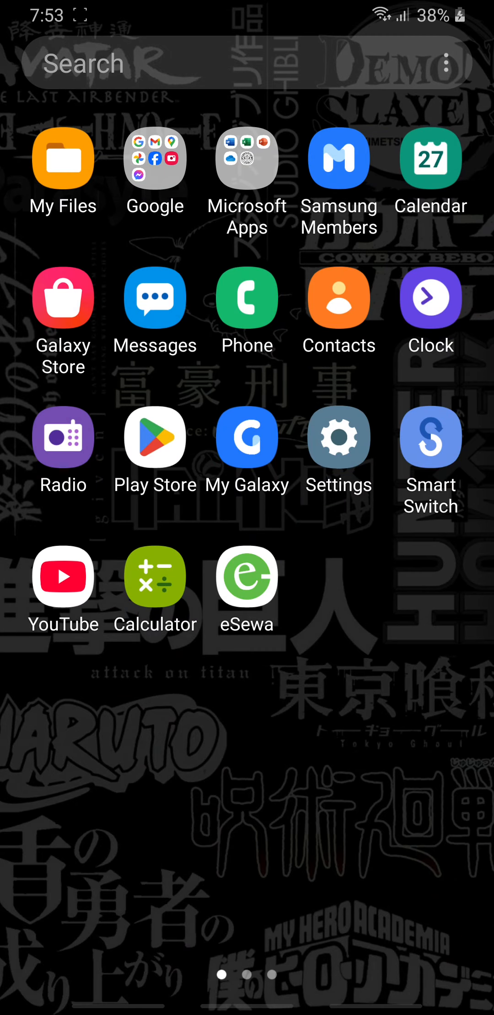
- Launch Settings from the home screen and scroll down the settings list
{"action": "left_click", "coordinate": [338, 437]}
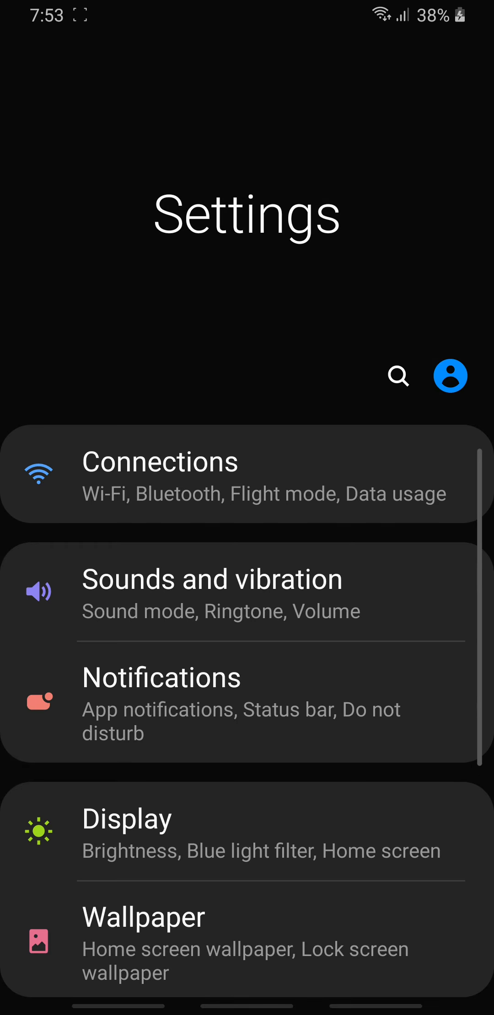
{"action": "scroll", "scroll_direction": "down", "scroll_amount": 3}
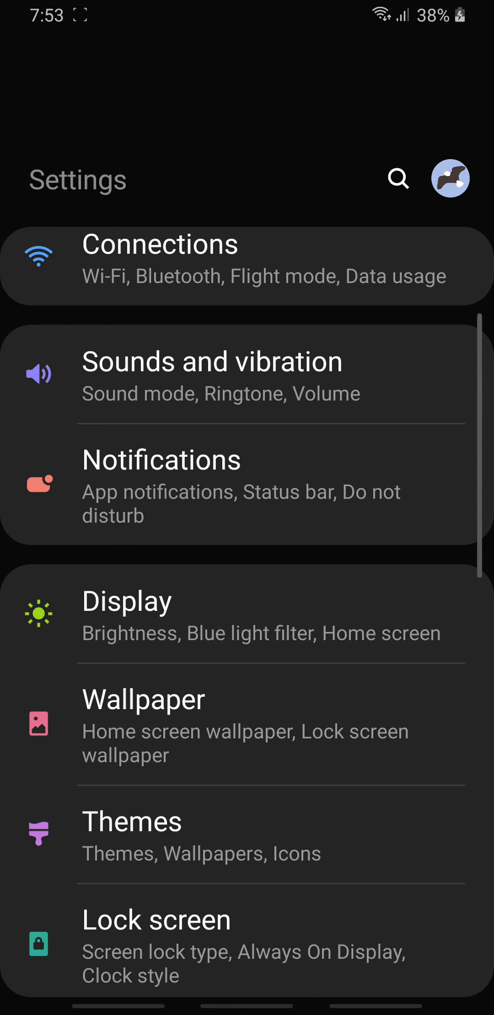
{"action": "scroll", "scroll_direction": "down", "scroll_amount": 3}
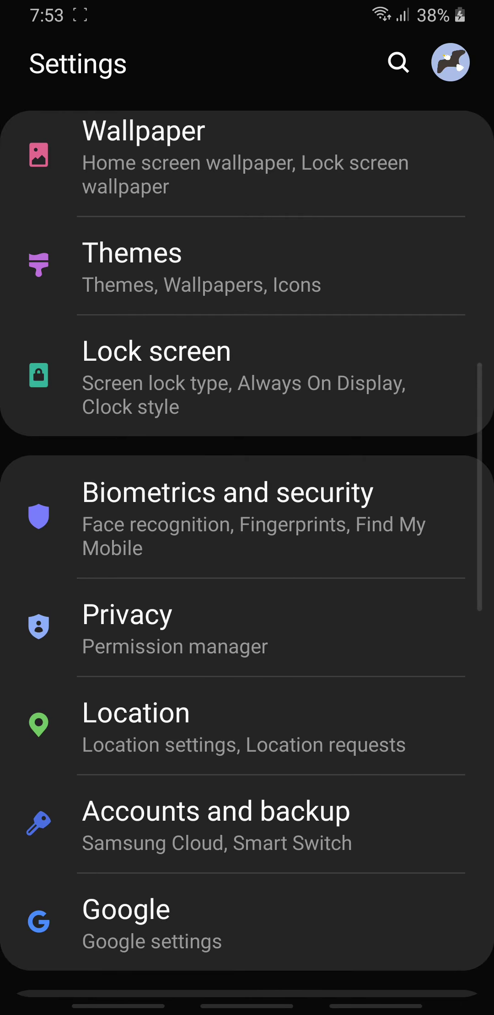
{"action": "scroll", "scroll_direction": "down", "scroll_amount": 3}
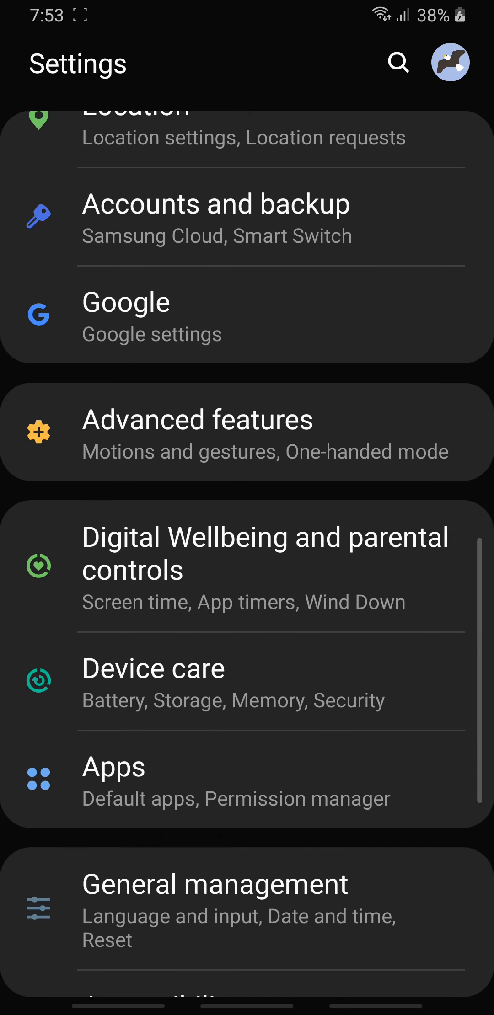
{"action": "scroll", "scroll_direction": "down", "scroll_amount": 3}
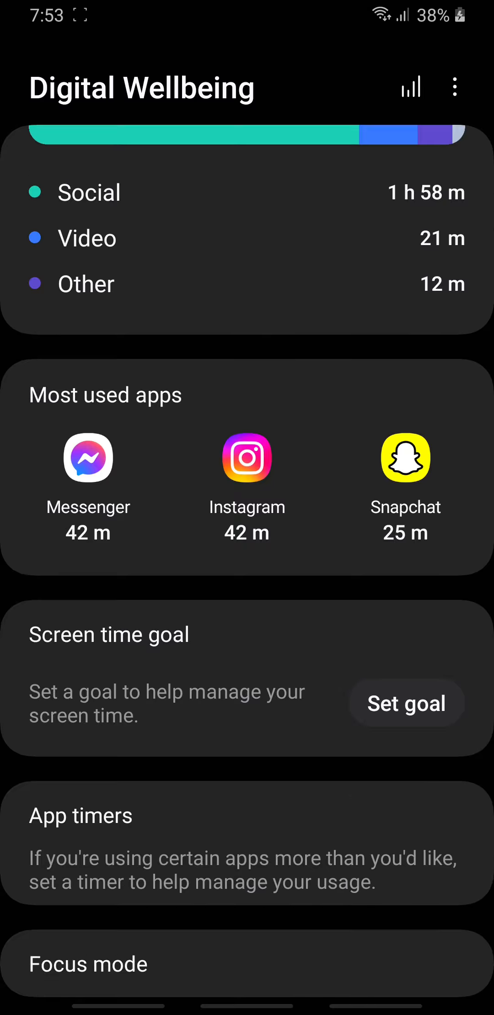
- Scroll down within Digital Wellbeing toward App timers
{"action": "scroll", "scroll_direction": "down", "scroll_amount": 3}
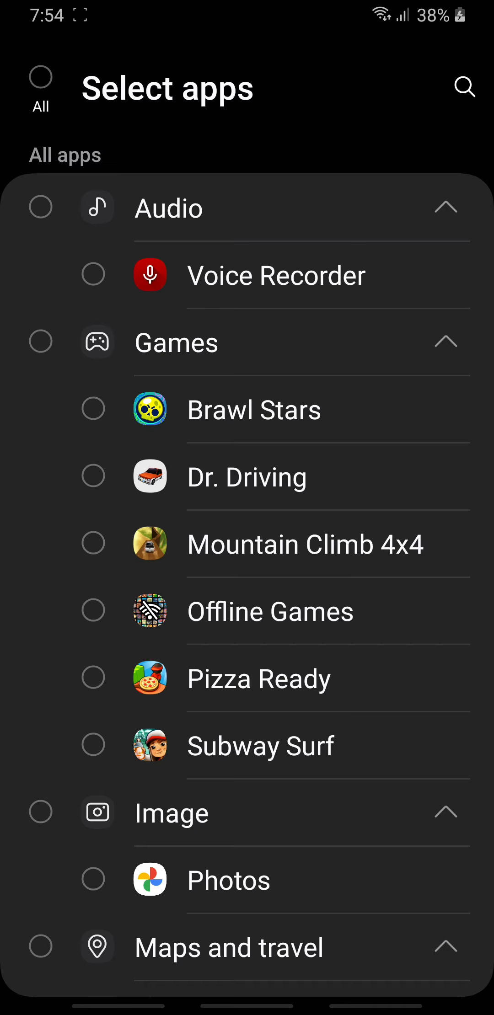
- Tick YouTube under Video in the app list and bring up its Set timer dialog
{"action": "scroll", "scroll_direction": "down", "scroll_amount": 3}
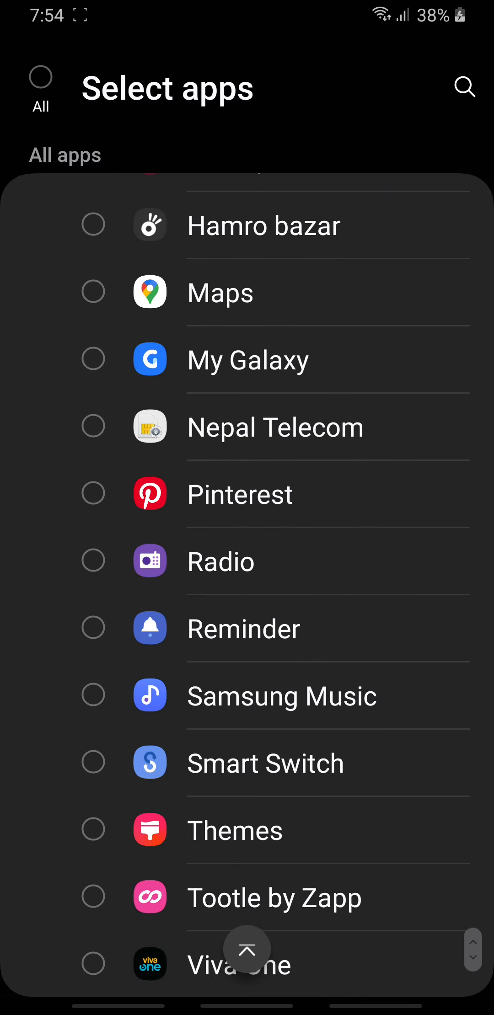
{"action": "scroll", "scroll_direction": "down", "scroll_amount": 3}
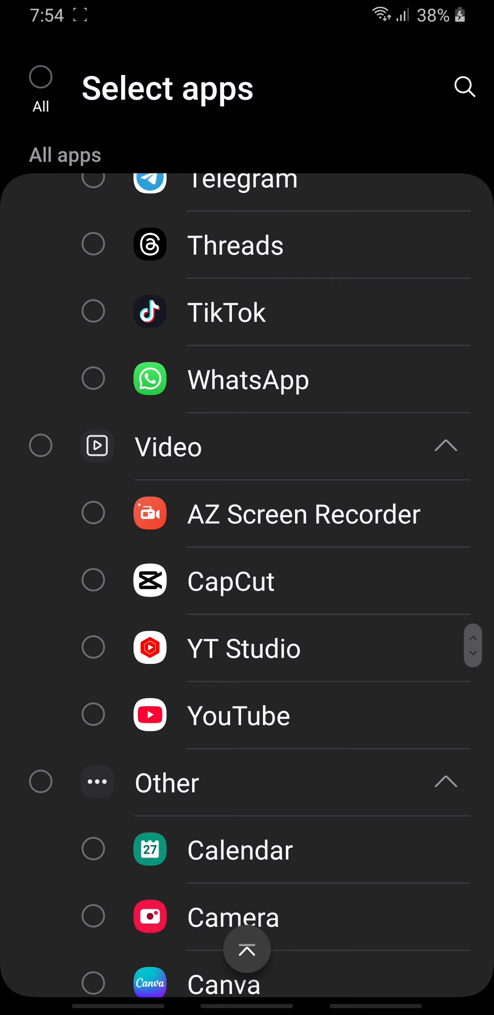
{"action": "left_click", "coordinate": [93, 714]}
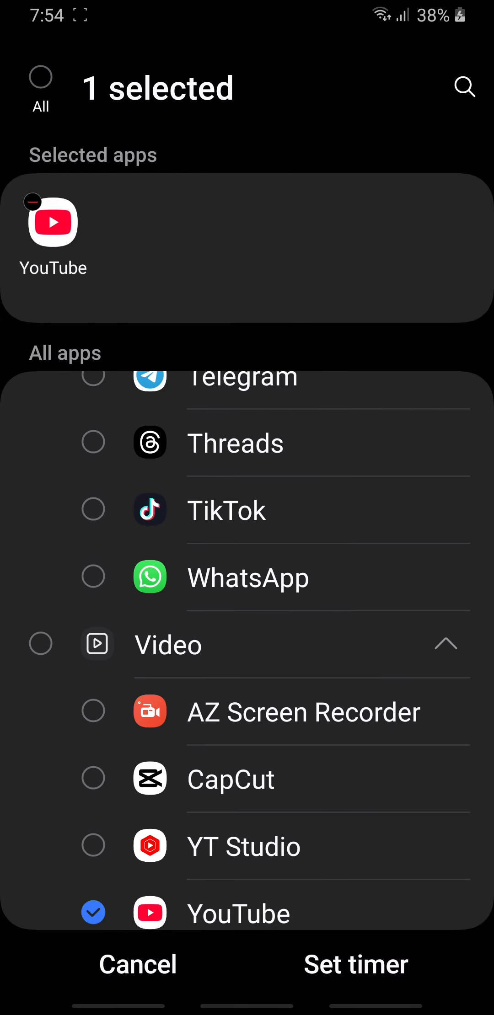
{"action": "left_click", "coordinate": [355, 965]}
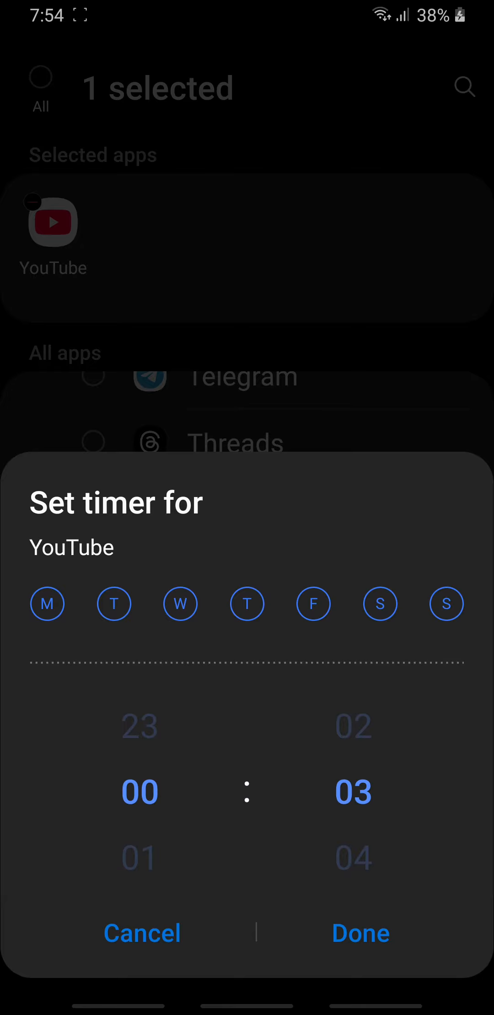